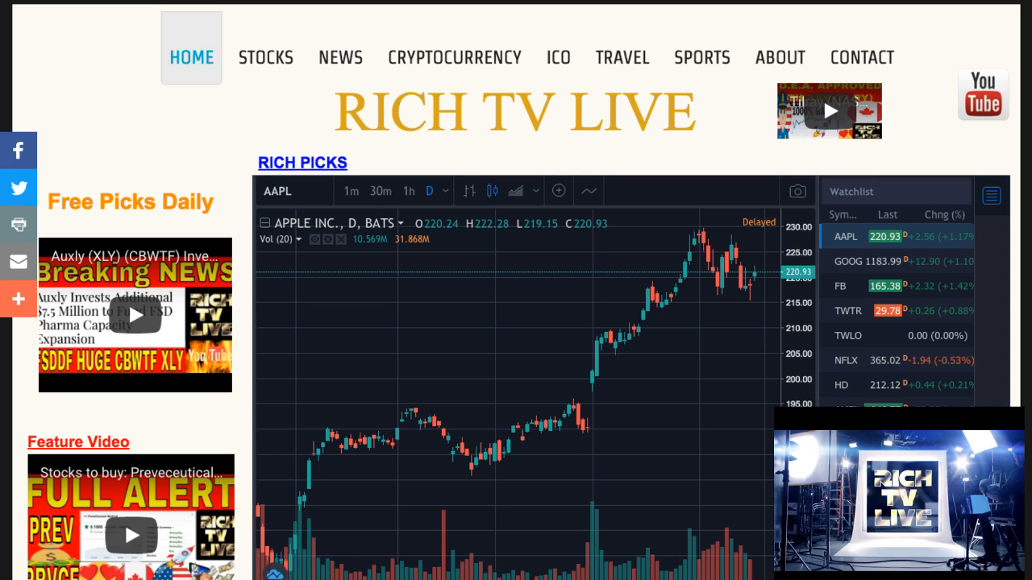
{"action": "left_click", "coordinate": [265, 57]}
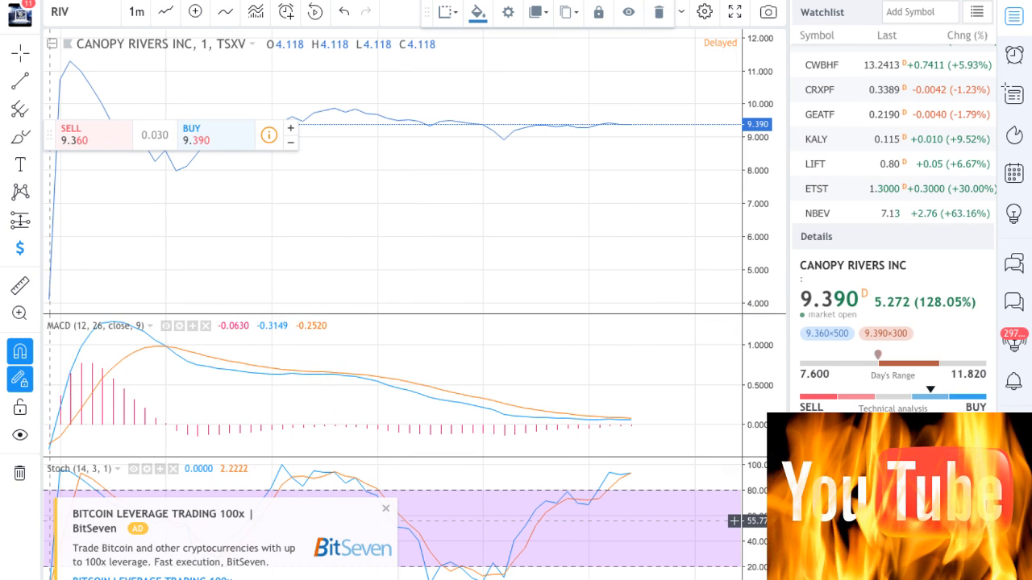
{"action": "left_click", "coordinate": [136, 12]}
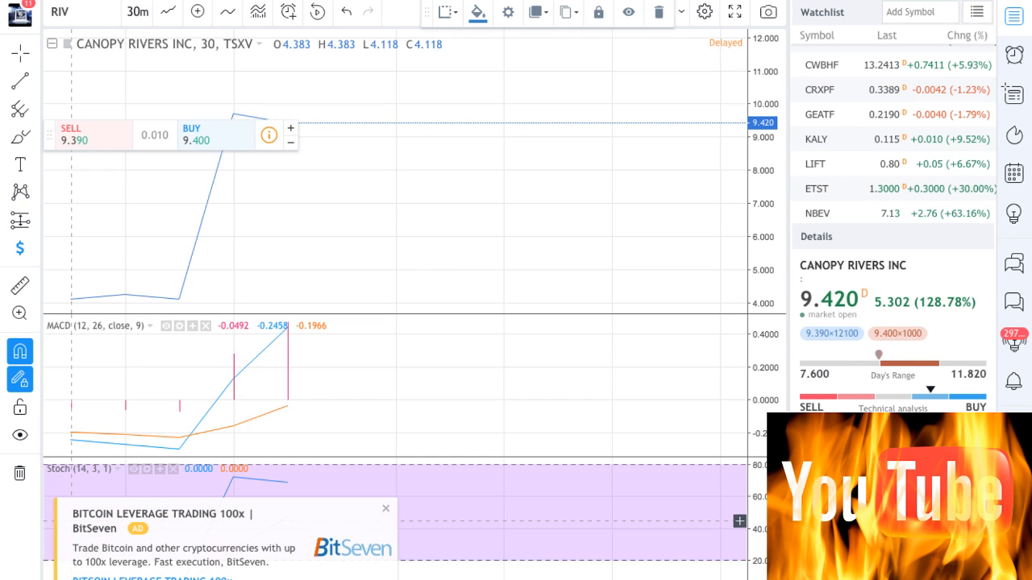
{"action": "left_click", "coordinate": [135, 11]}
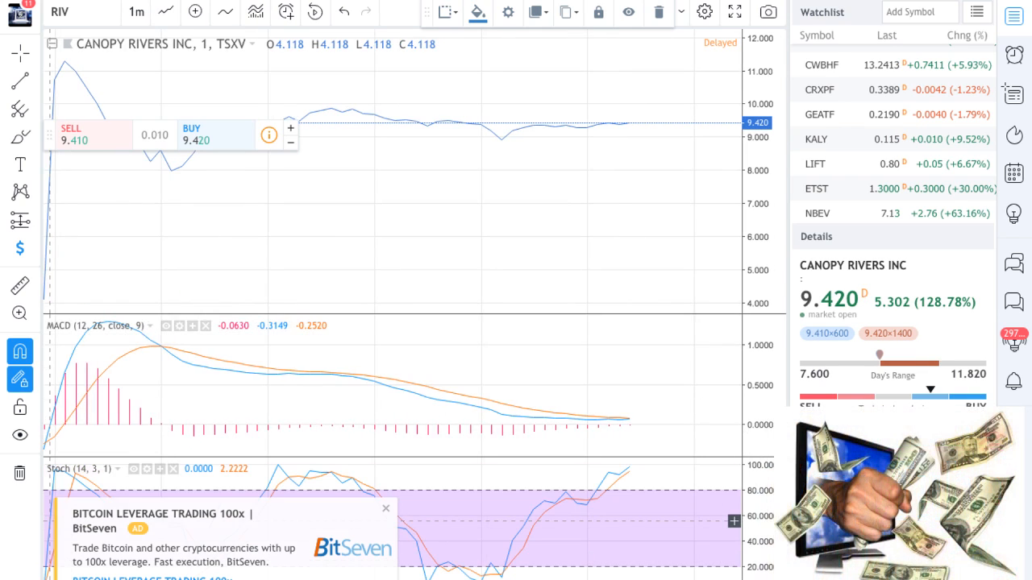